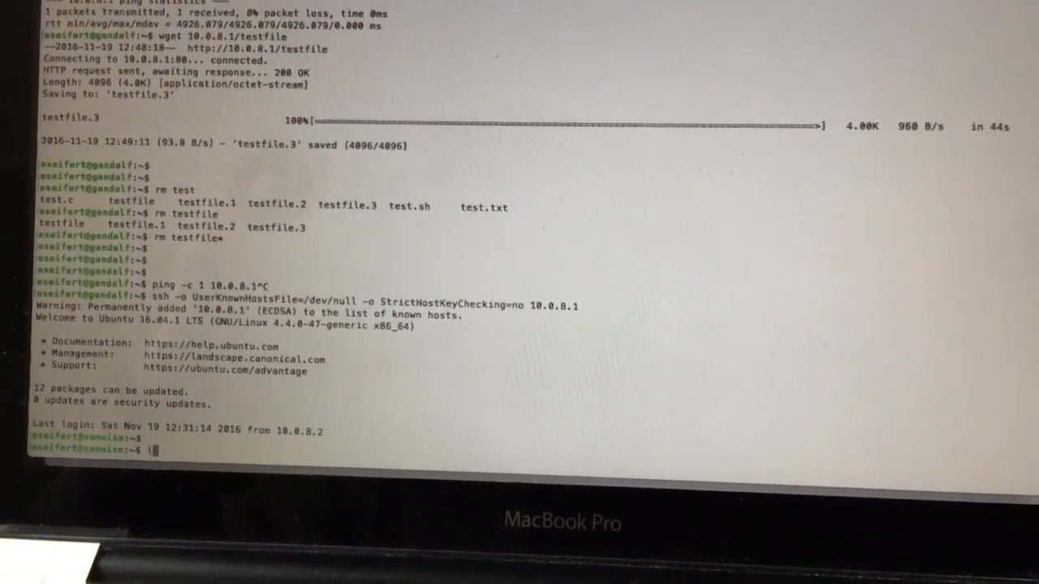
Type ls at the 10.0.8.1 remote prompt to list the home directory.
text(l)
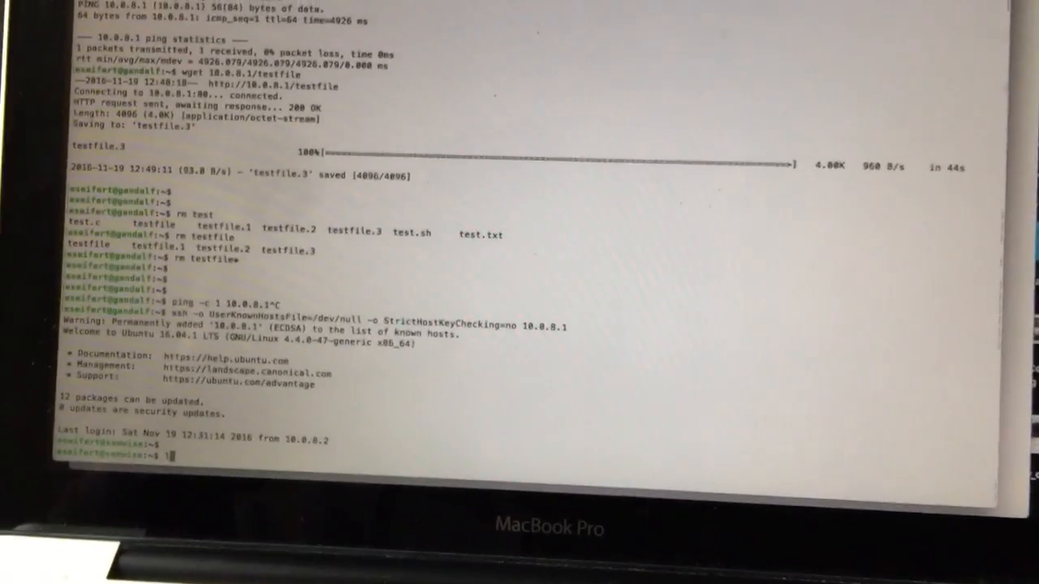
text(ls)
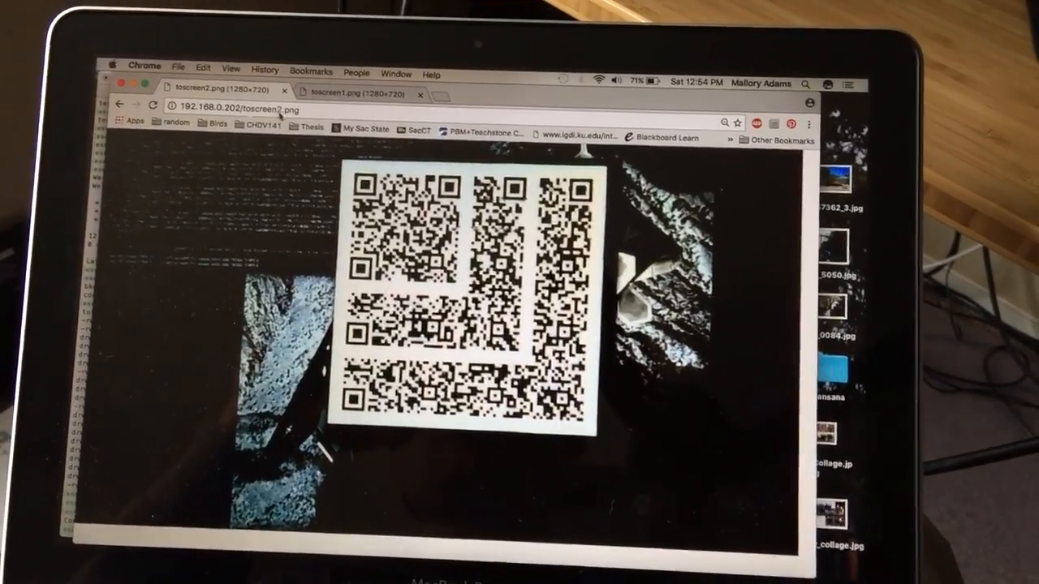
Switch to the toscreen1.png (1280×720) tab showing the captured QR code frame.
click(341, 90)
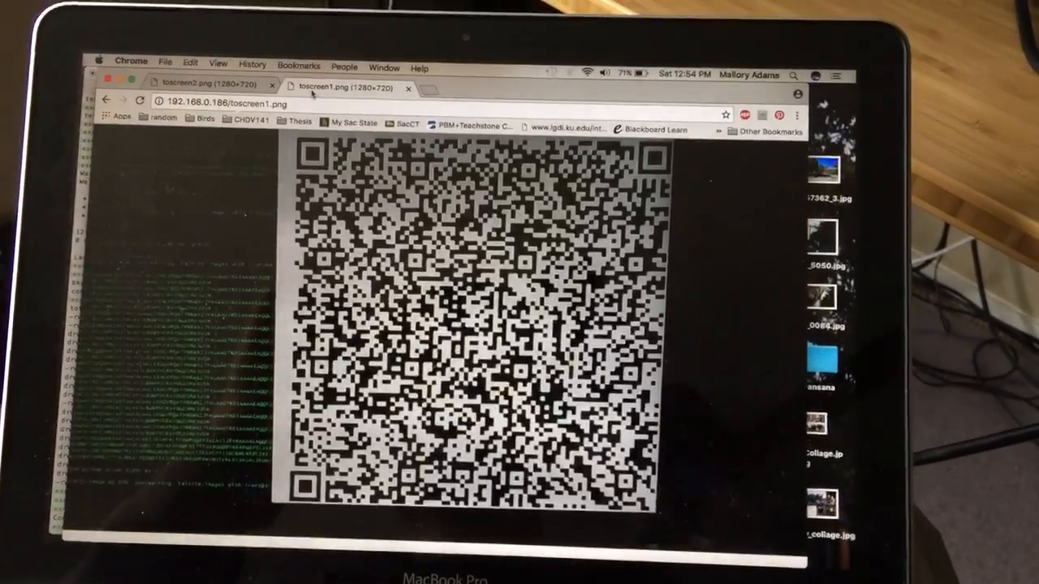